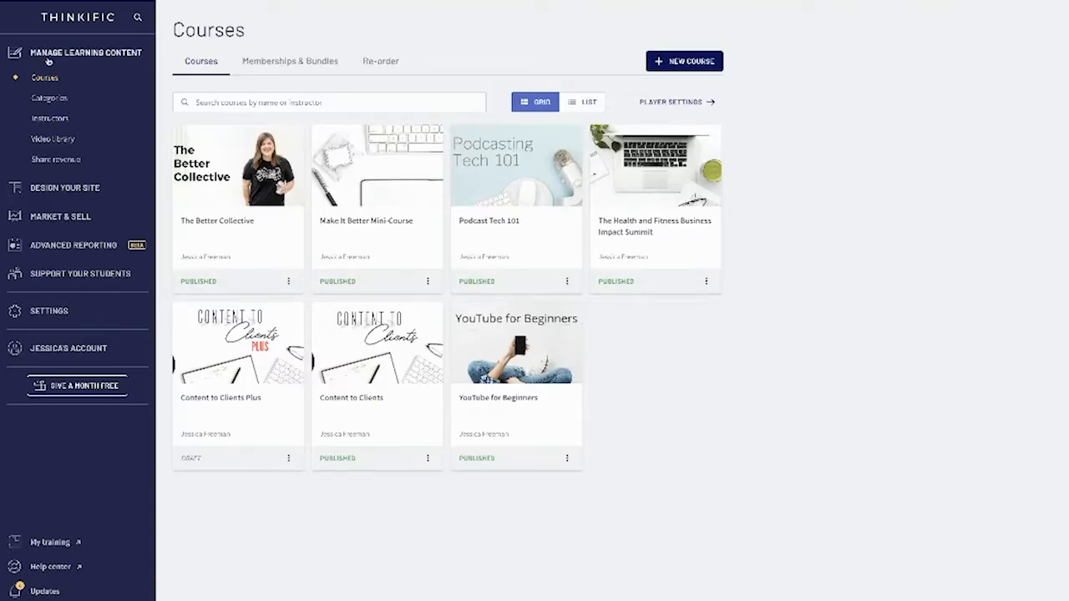
pyautogui.moveTo(77, 59)
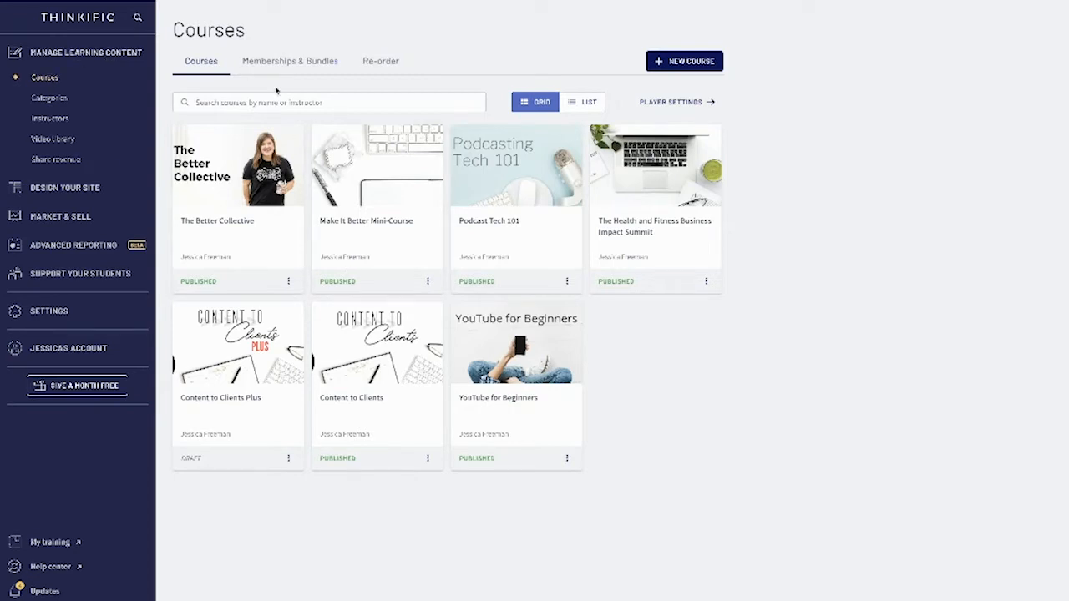
pyautogui.moveTo(267, 87)
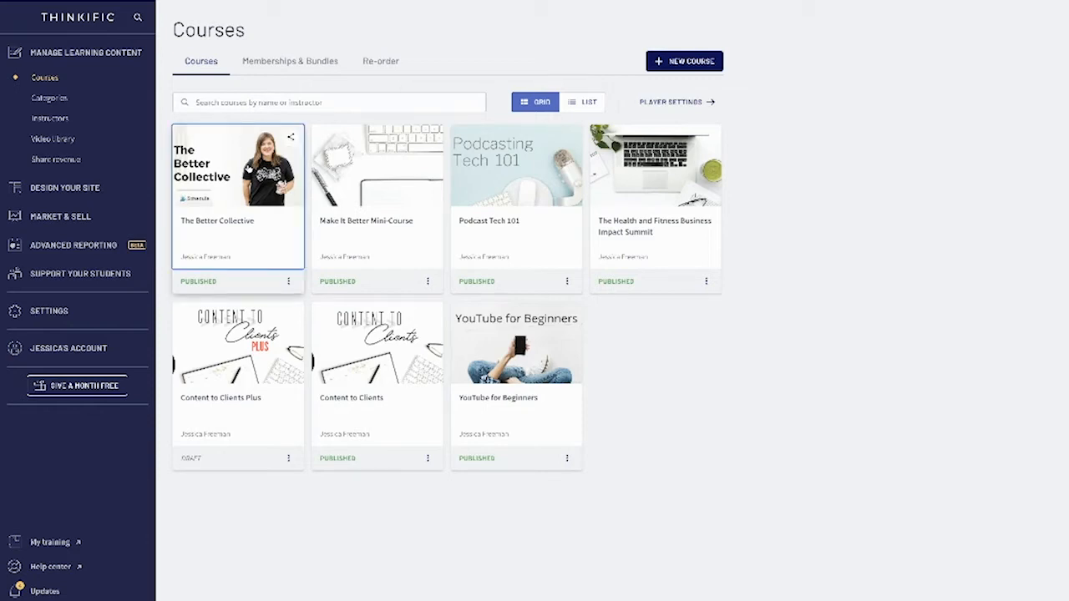
# Step: Open The Better Collective course so its curriculum is shown for editing
pyautogui.click(237, 192)
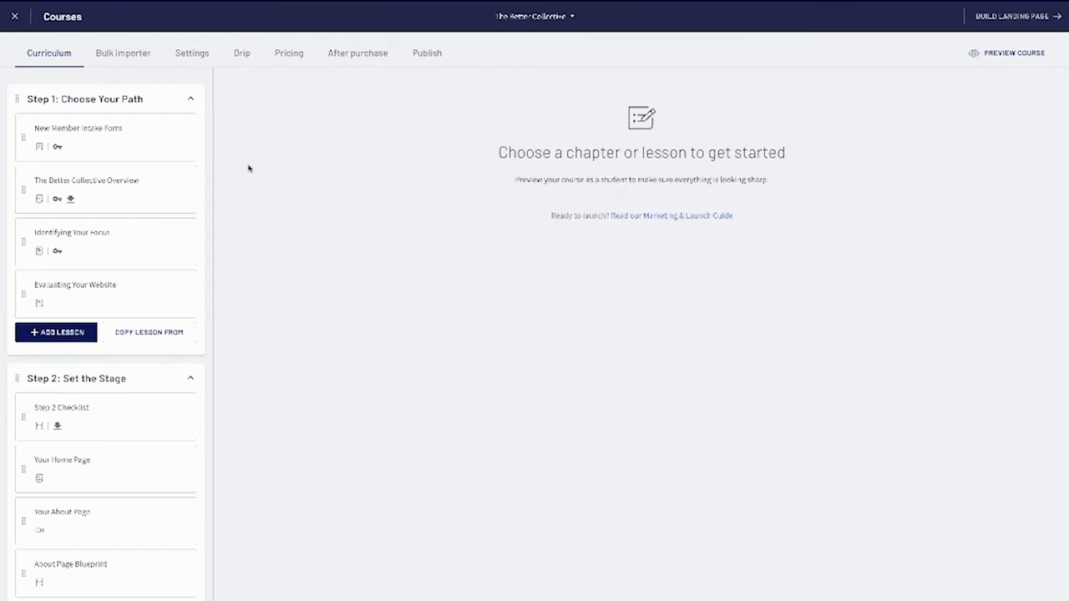
pyautogui.moveTo(309, 120)
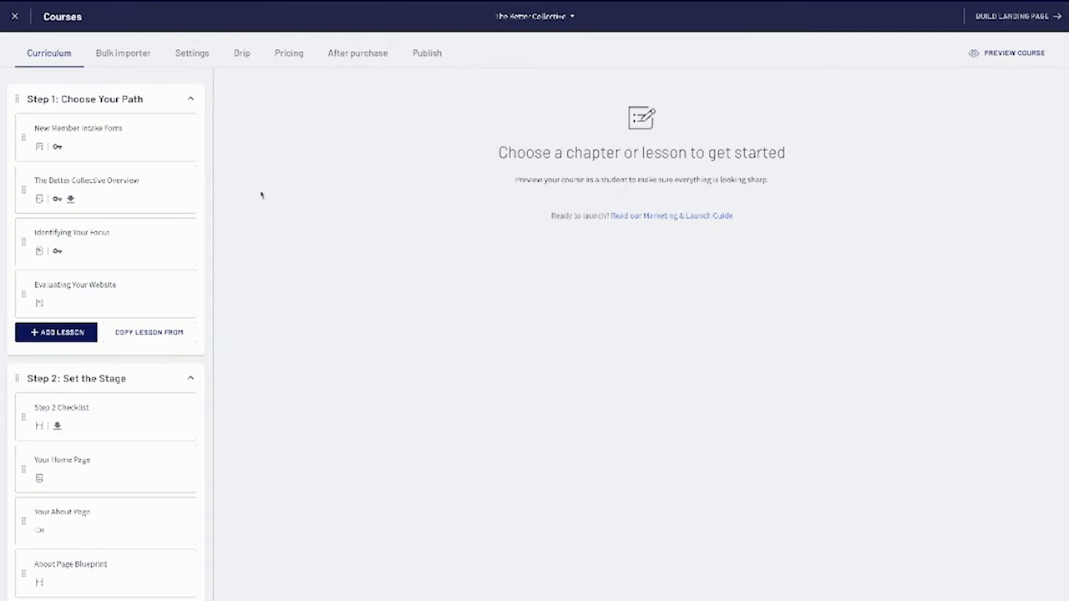
pyautogui.moveTo(939, 47)
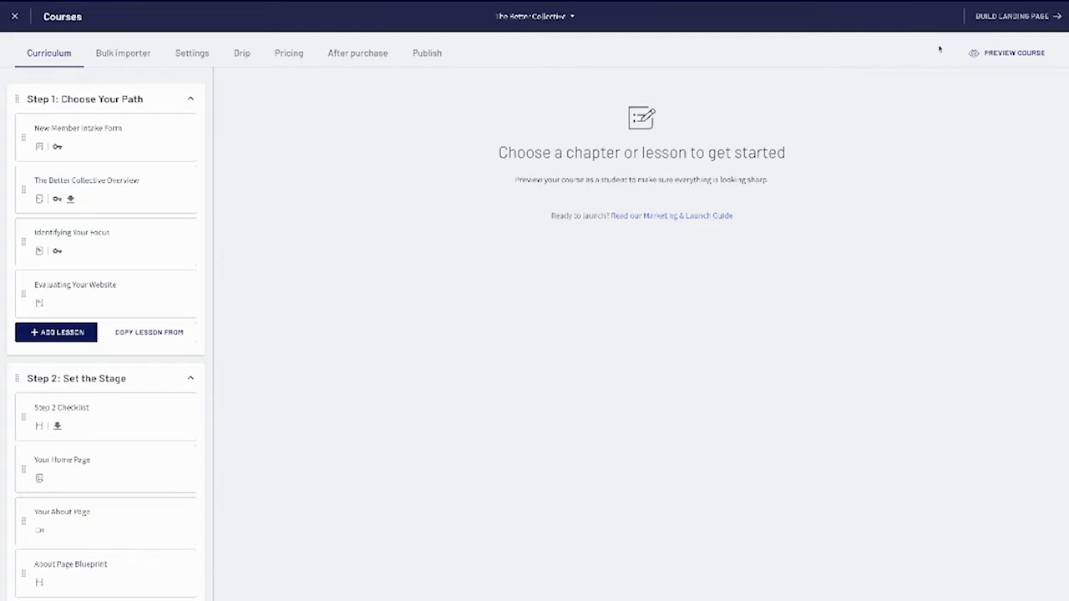
pyautogui.moveTo(999, 19)
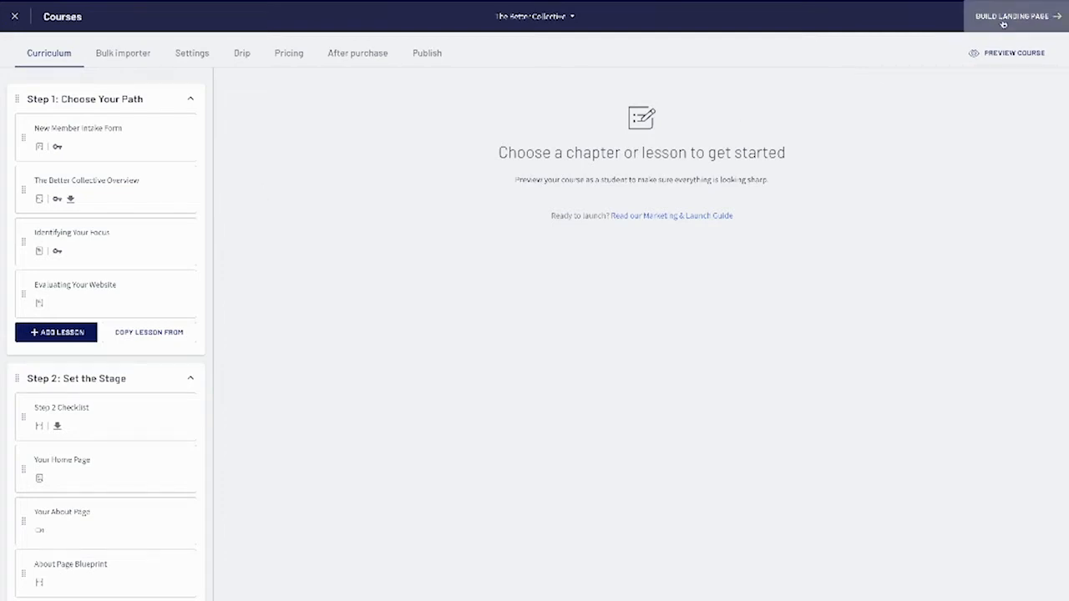
# Step: Open the course's sales page in Site Builder and look through its full Sections list
pyautogui.click(999, 17)
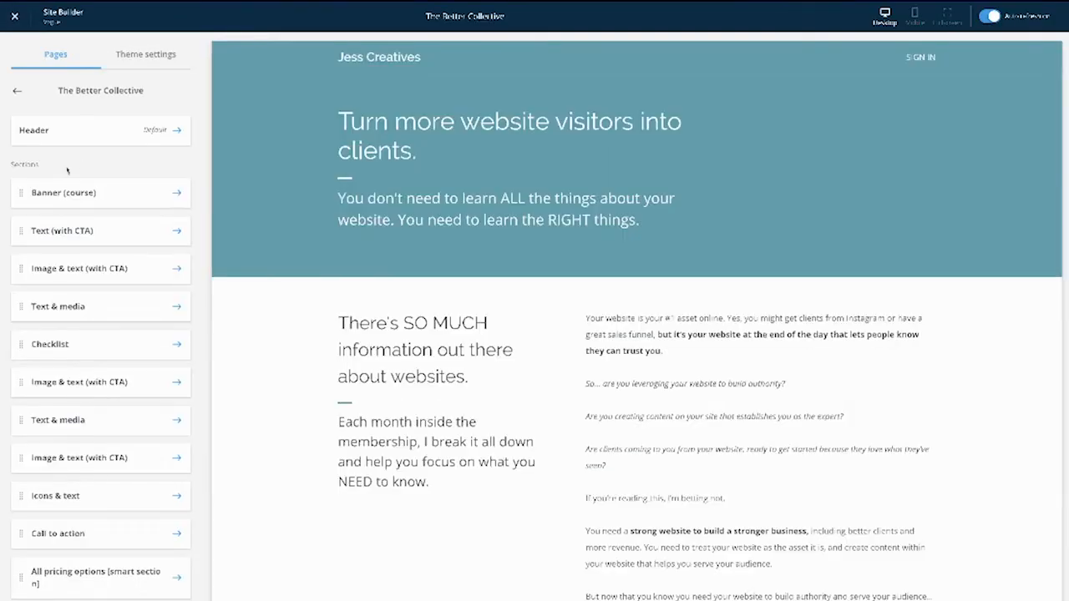
pyautogui.click(60, 231)
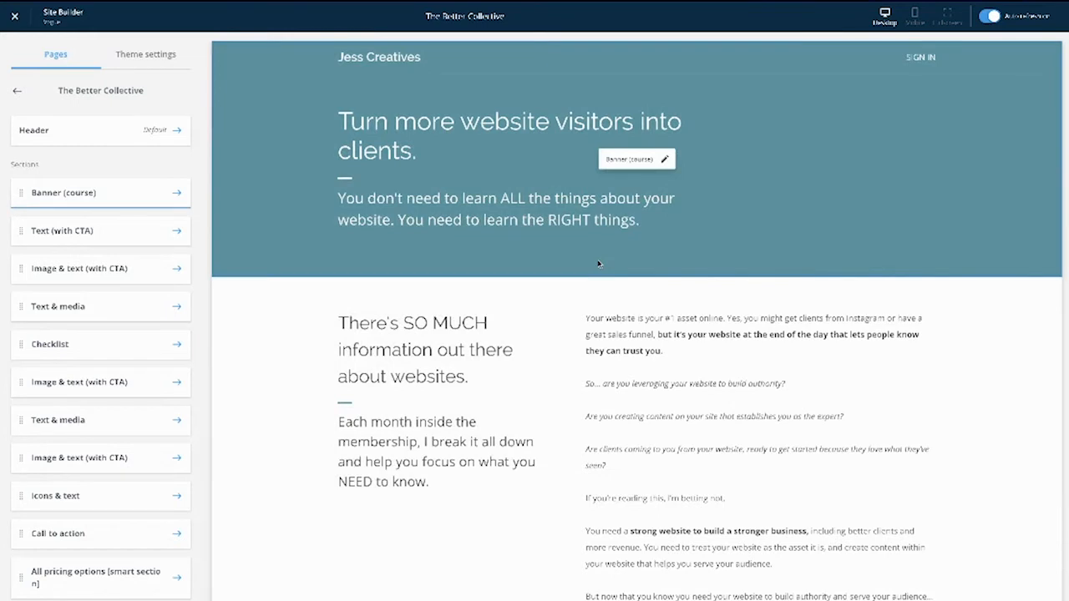
pyautogui.scroll(-3)
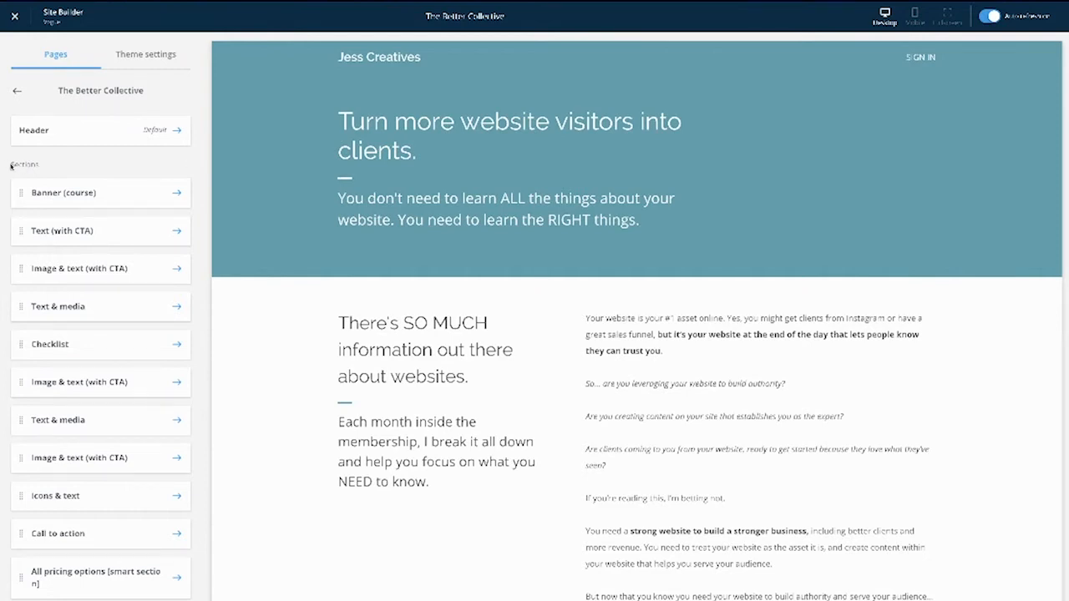
pyautogui.moveTo(48, 167)
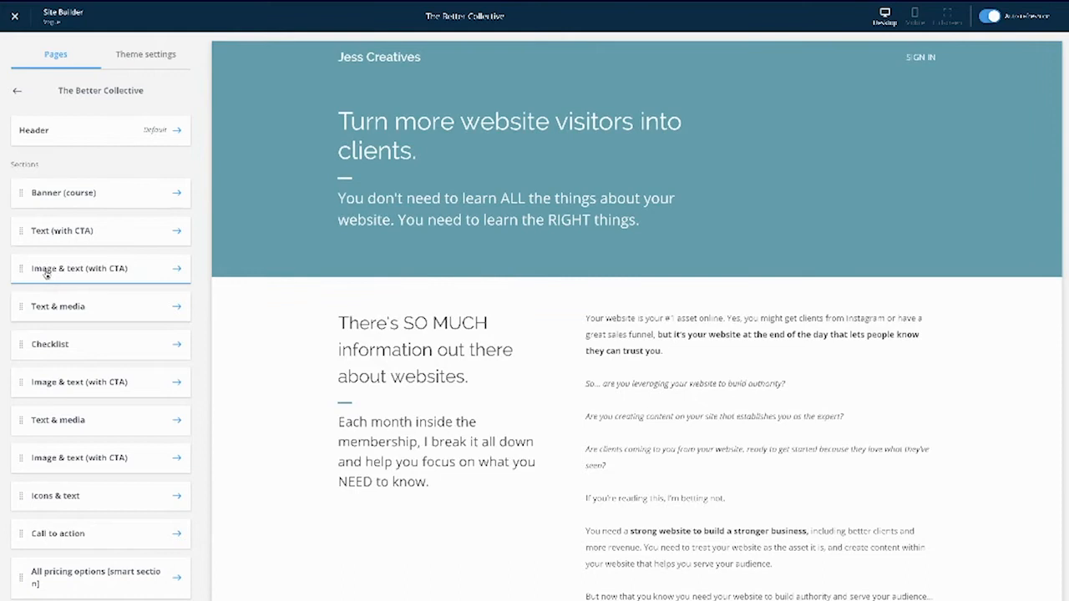
pyautogui.moveTo(63, 365)
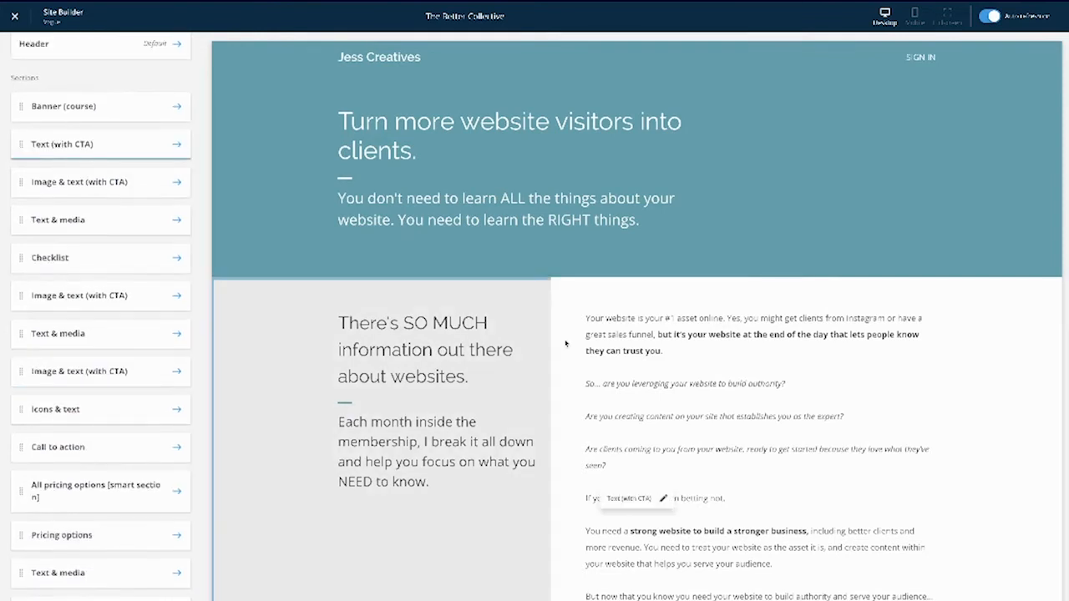
pyautogui.moveTo(595, 395)
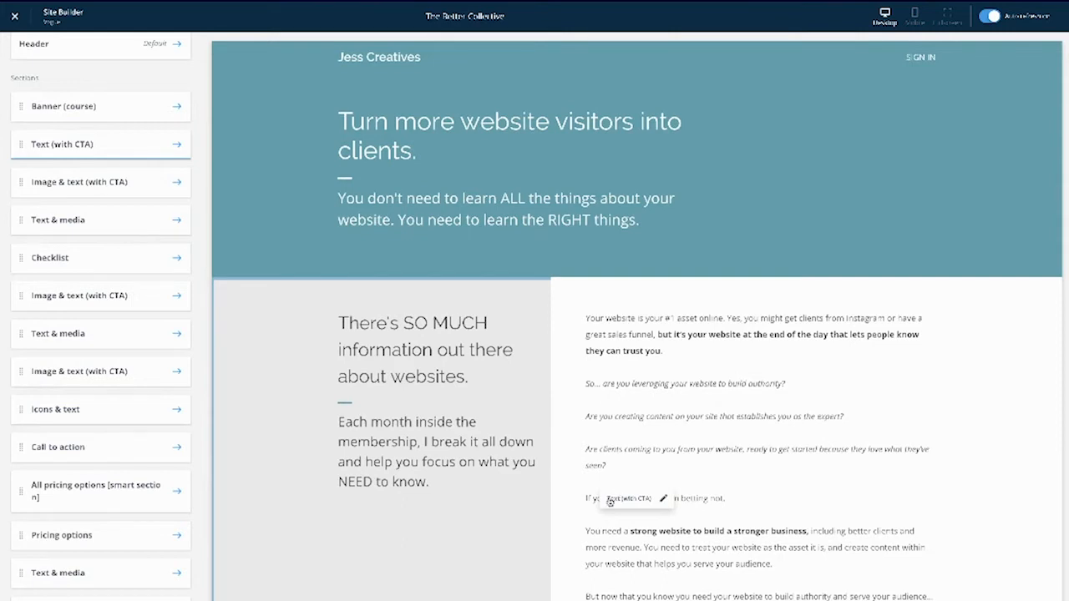
pyautogui.scroll(-3)
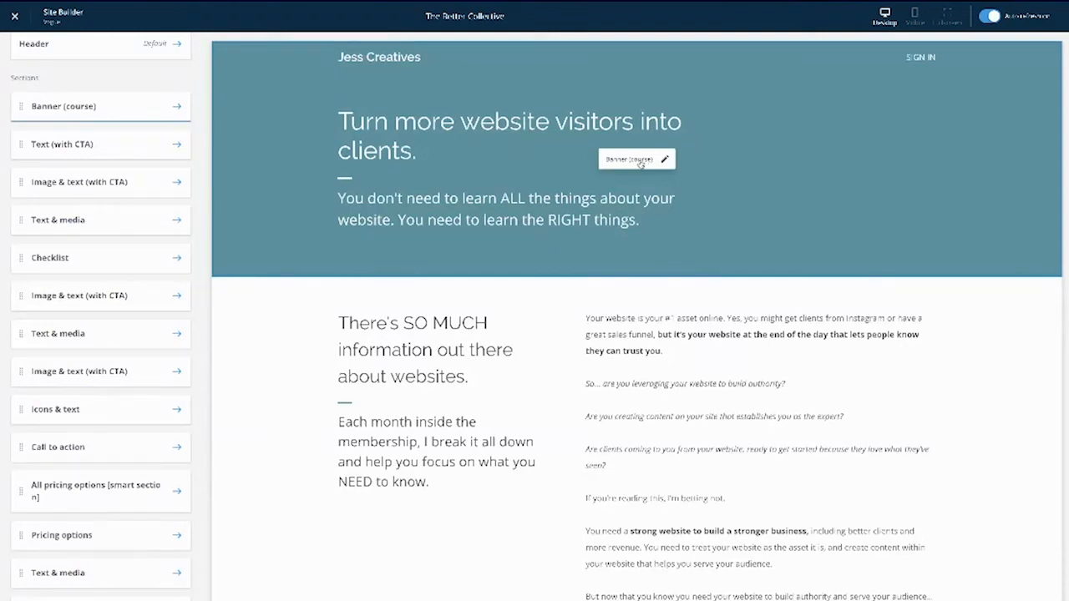
pyautogui.scroll(-3)
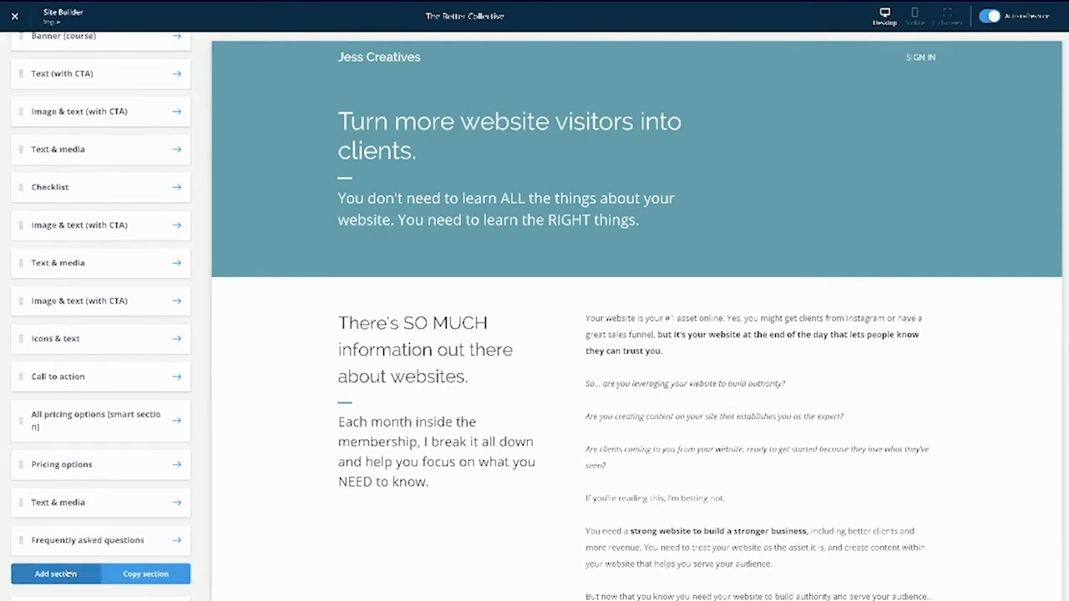
pyautogui.click(54, 575)
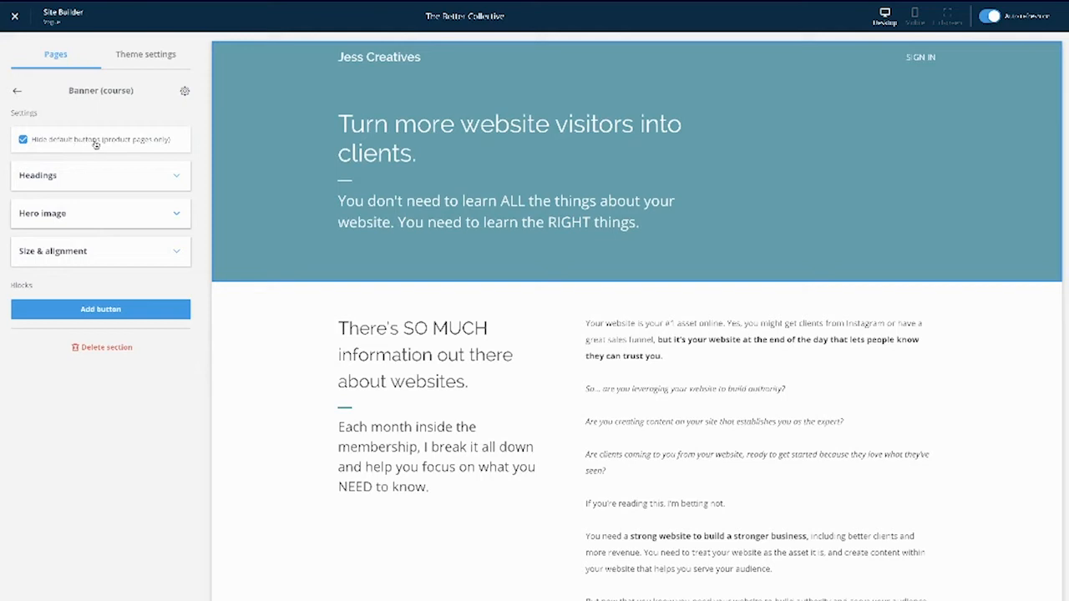
pyautogui.moveTo(479, 254)
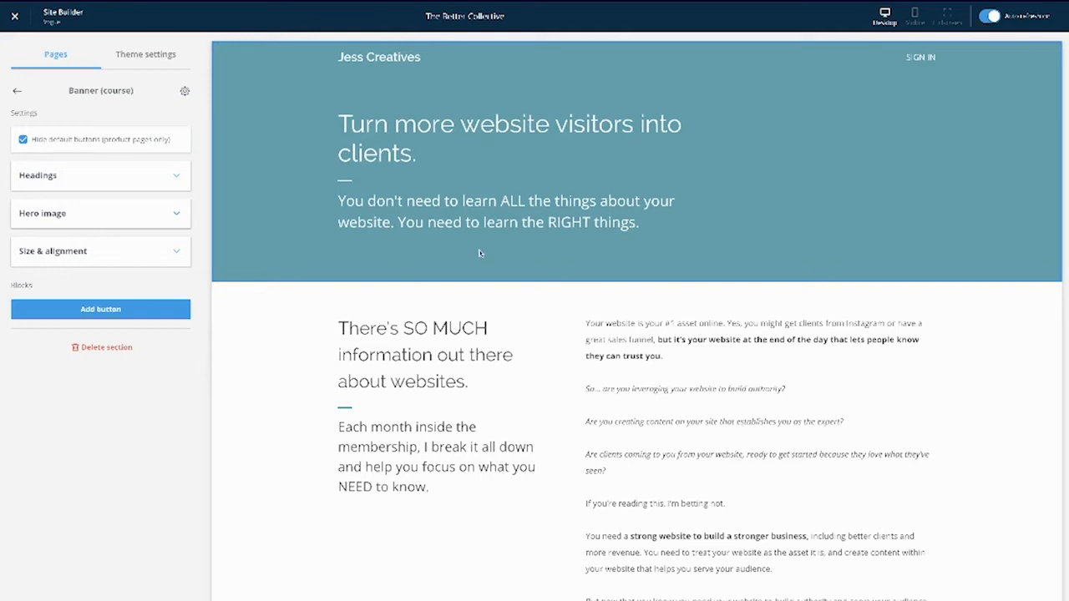
pyautogui.moveTo(468, 254)
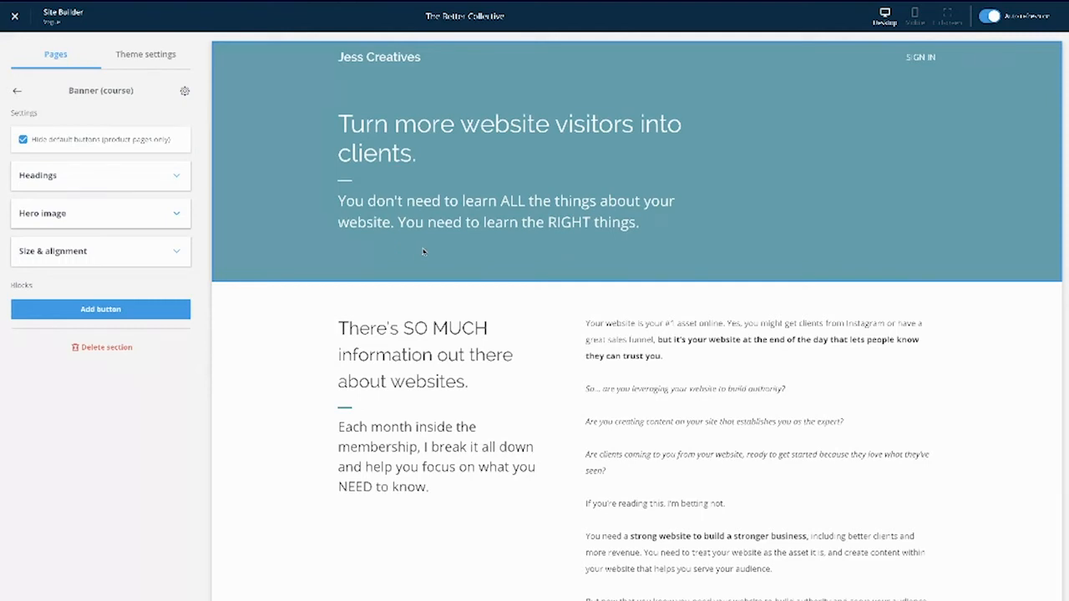
pyautogui.moveTo(458, 264)
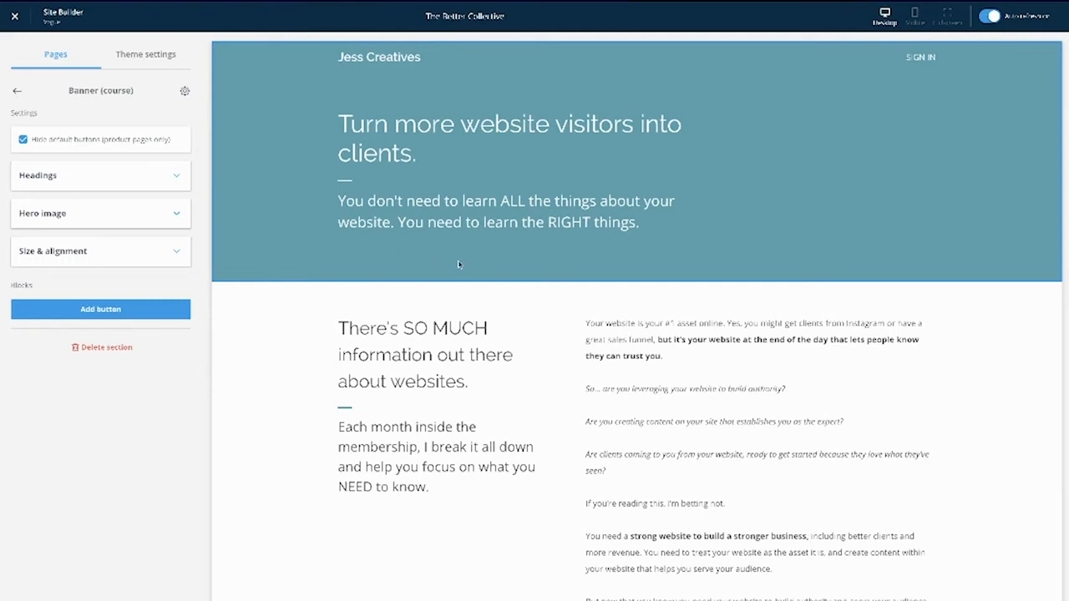
# Step: Review the Banner section's Headings, Hero image and Size & alignment settings, then return to Sections
pyautogui.click(101, 176)
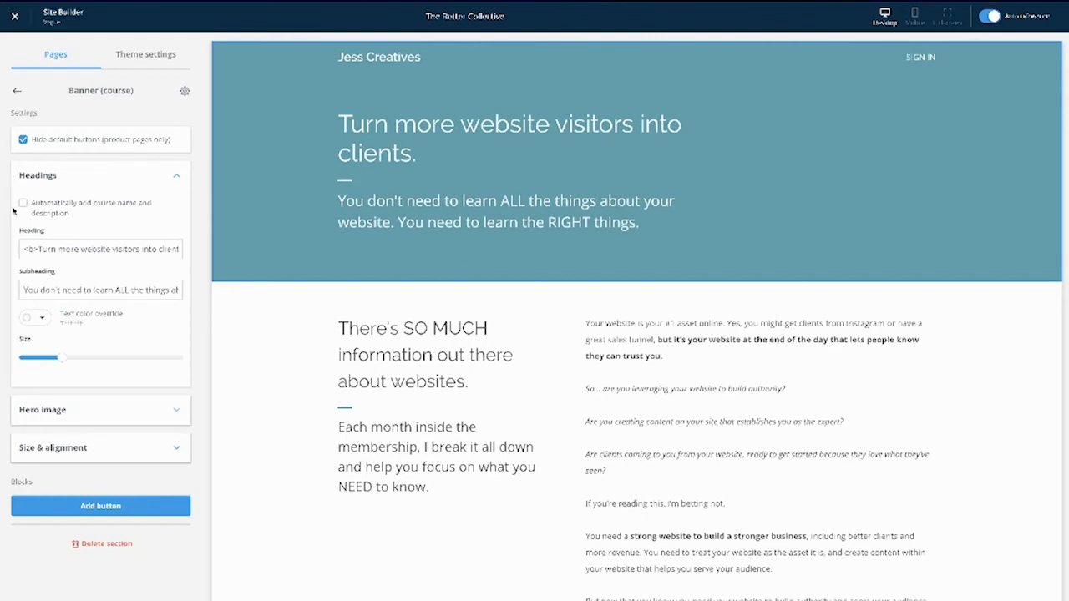
pyautogui.moveTo(74, 206)
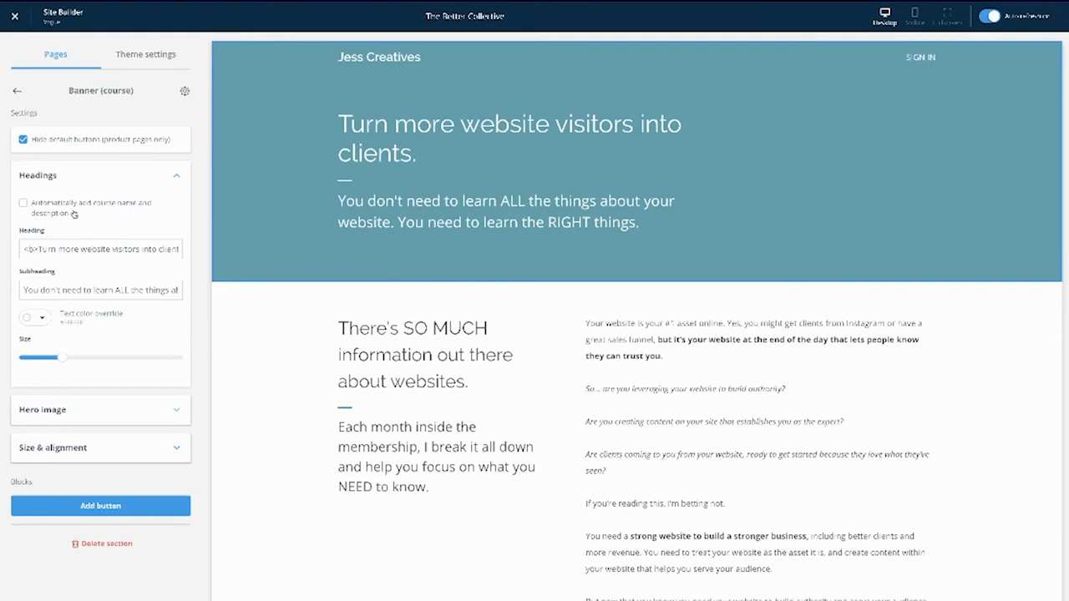
pyautogui.click(100, 249)
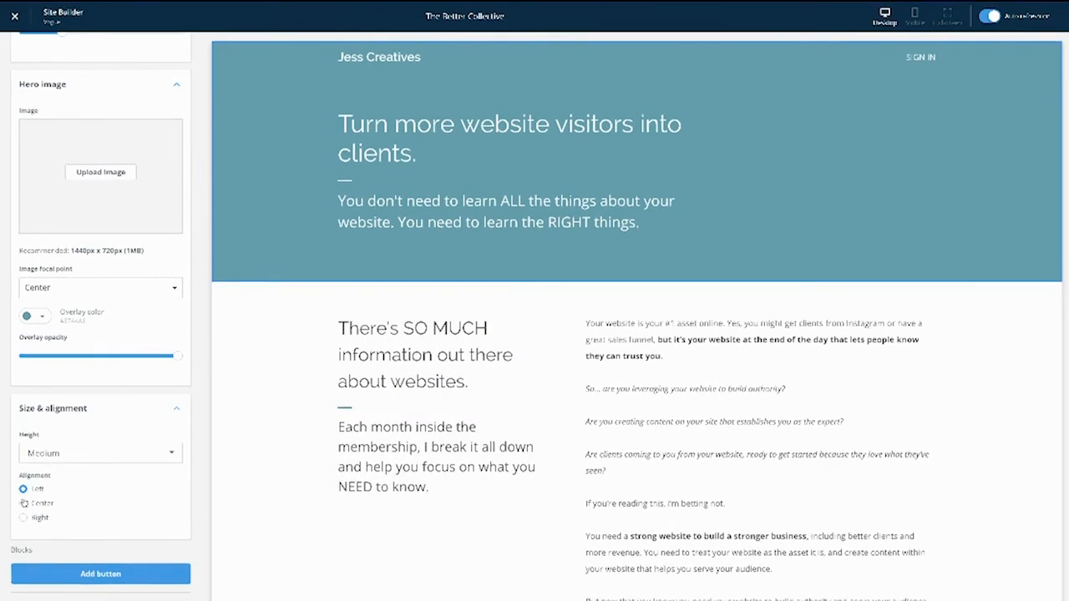
pyautogui.click(23, 505)
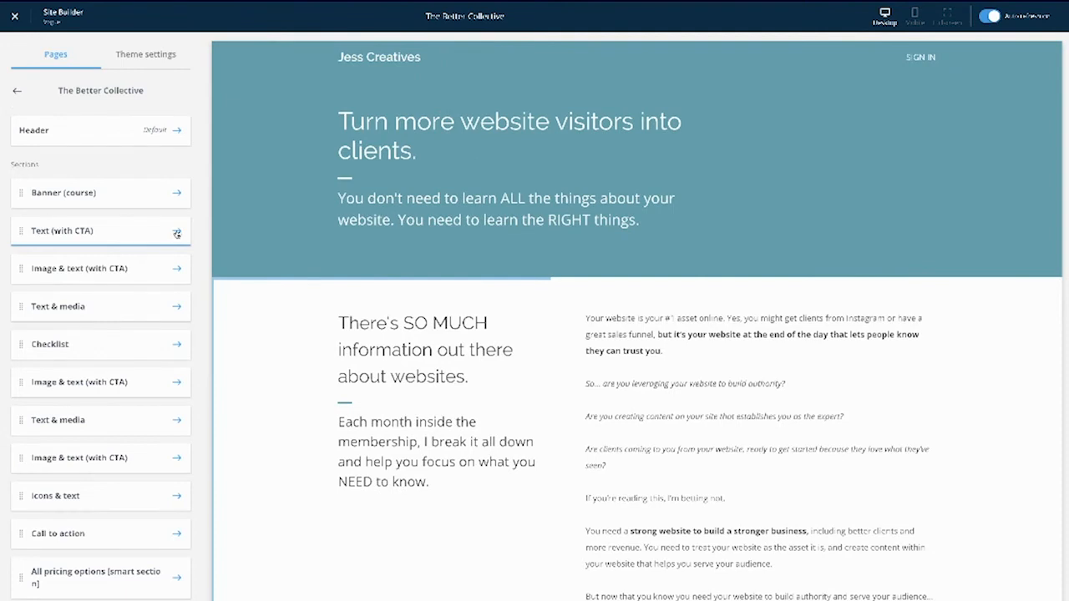
# Step: Open the Text (with CTA) section's settings and check where its button can link to
pyautogui.click(100, 231)
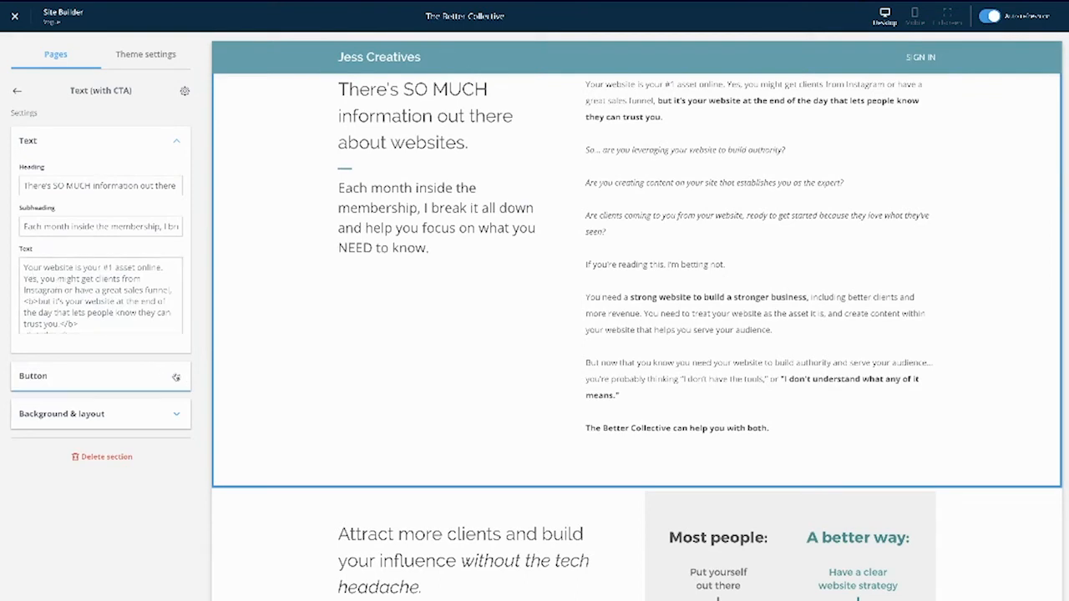
pyautogui.click(100, 375)
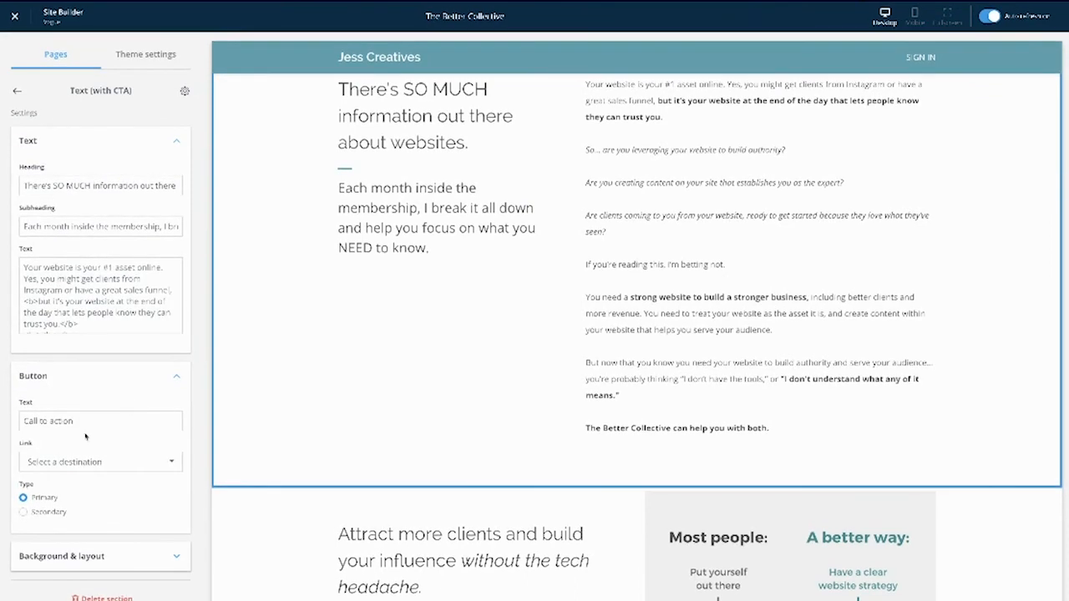
pyautogui.click(100, 461)
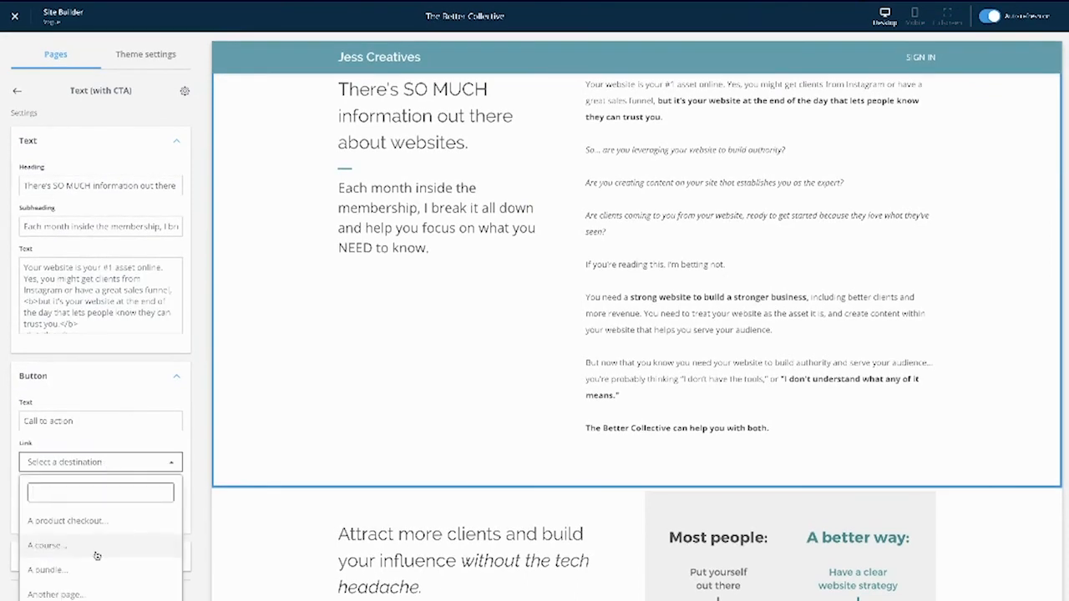
pyautogui.moveTo(62, 535)
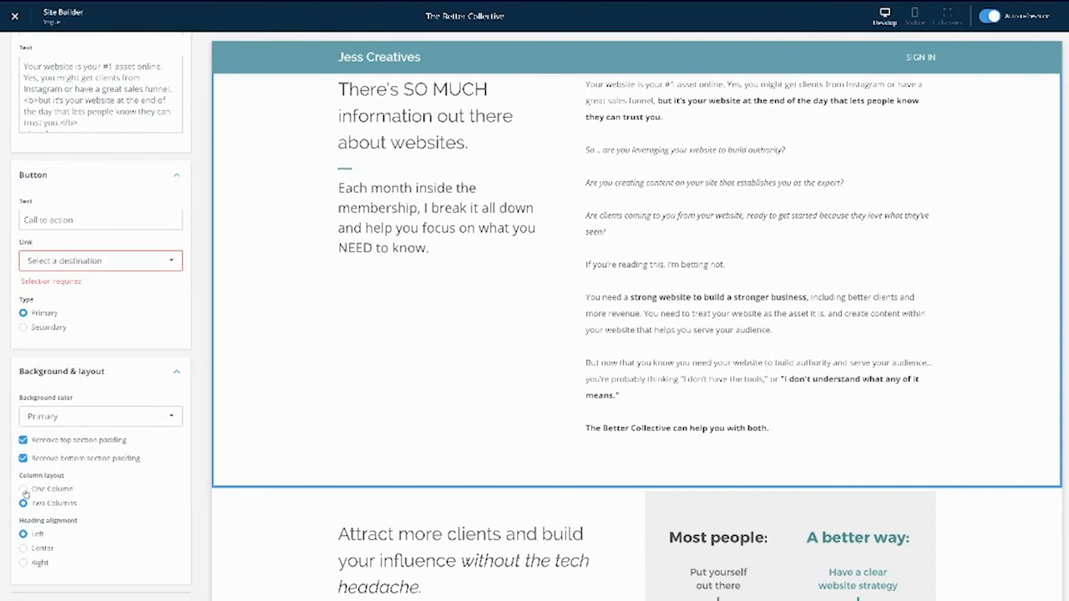
# Step: Review the section's Background & layout options, including its background colour choices
pyautogui.click(24, 503)
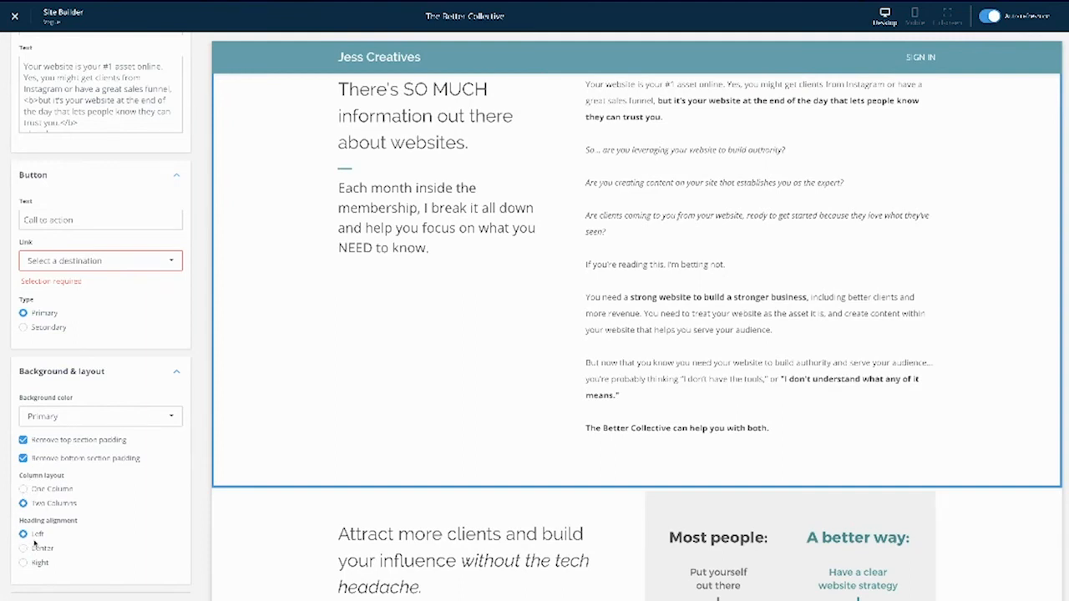
pyautogui.click(100, 418)
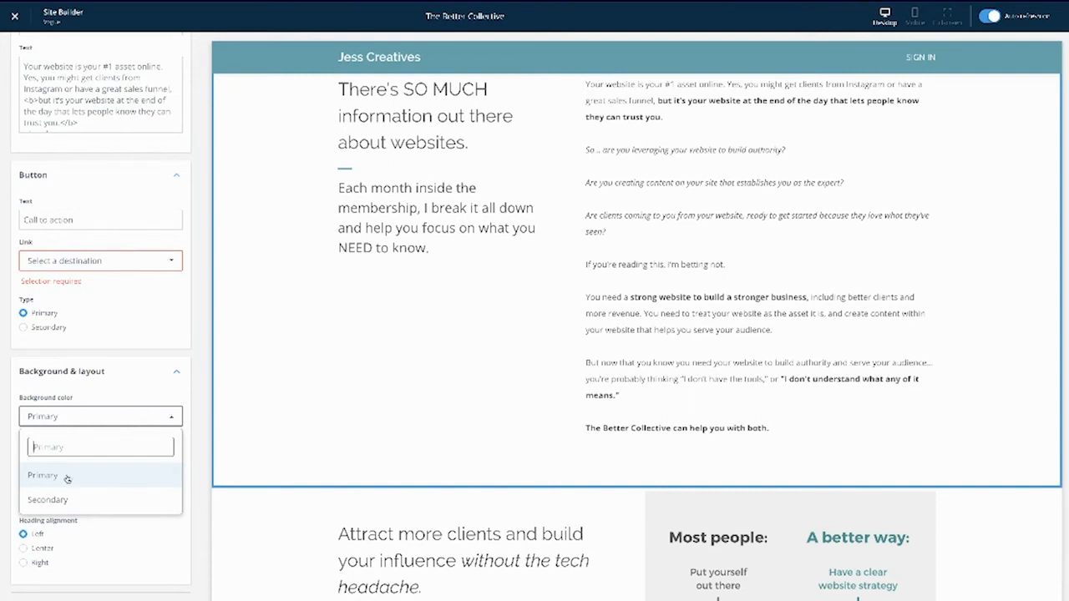
pyautogui.moveTo(73, 502)
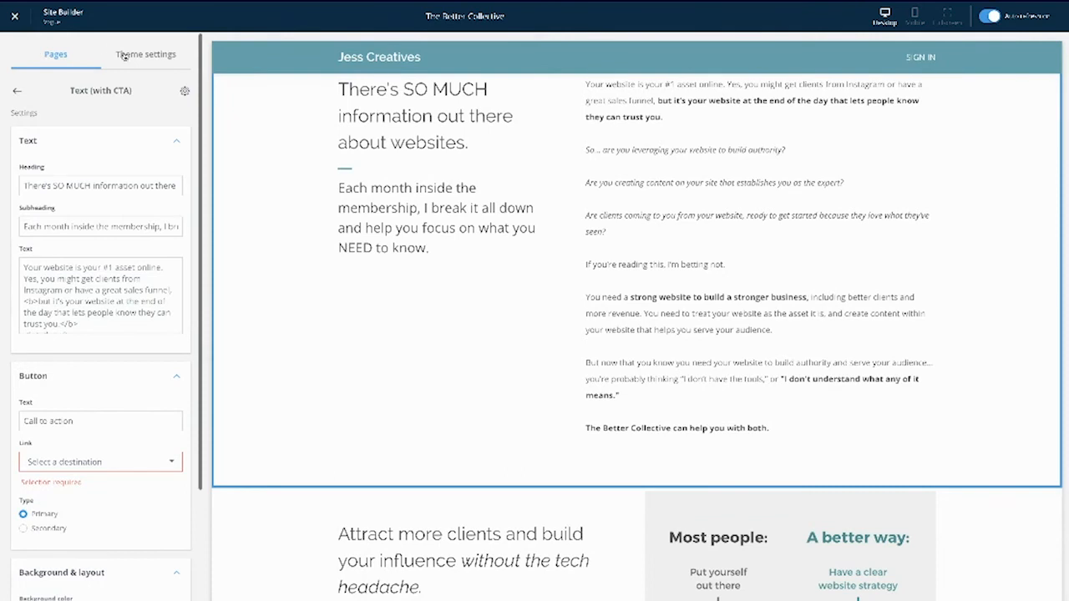
# Step: Review the site's theme Colors under Theme settings
pyautogui.click(145, 54)
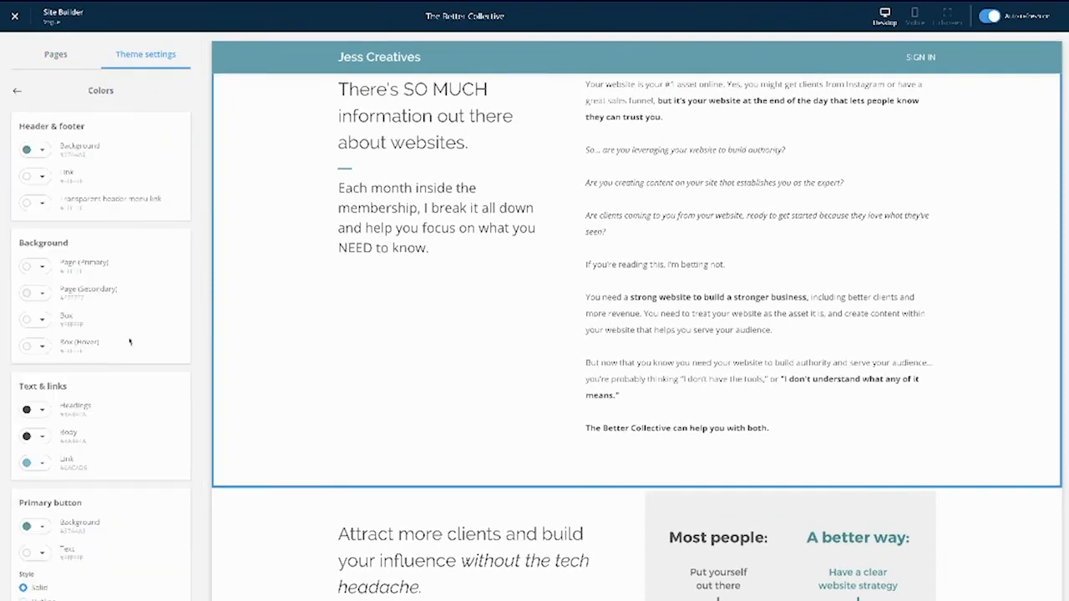
pyautogui.scroll(-3)
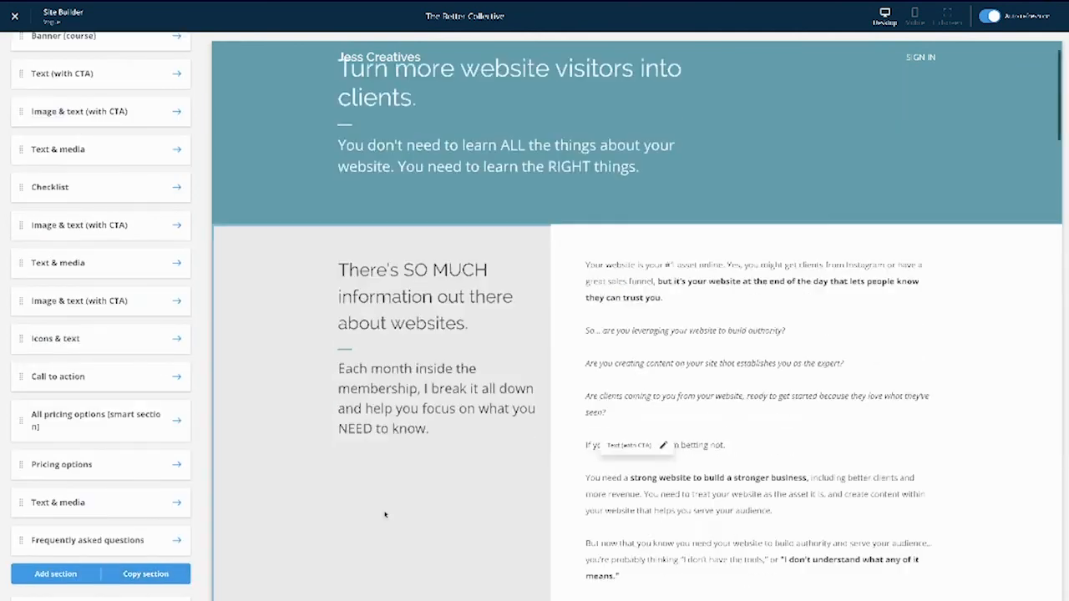
# Step: Start copying sections from another page, with The Better Collective's sections listed as source
pyautogui.scroll(-3)
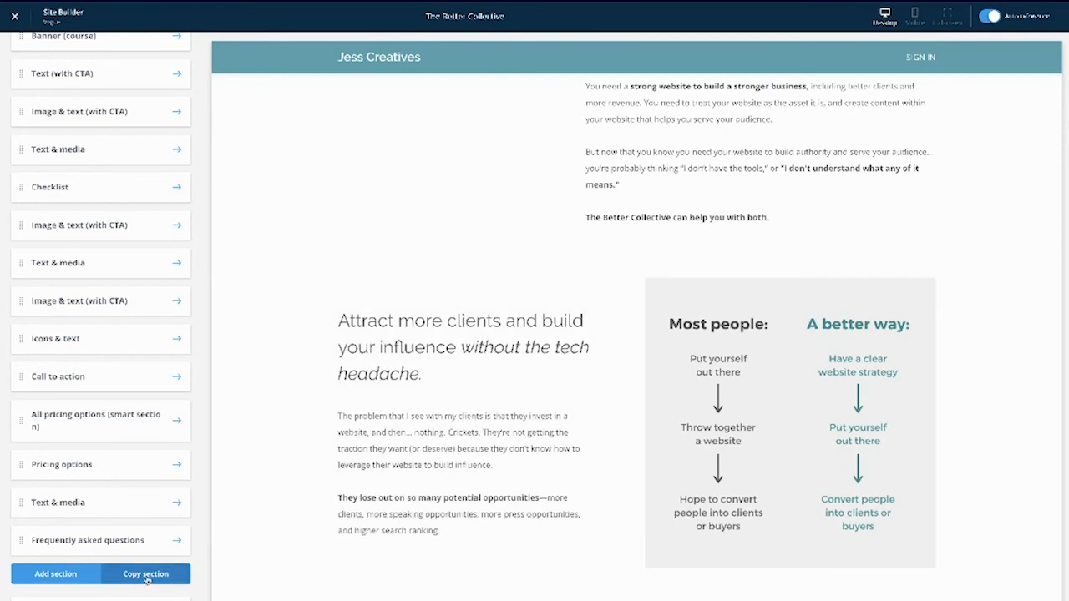
pyautogui.click(146, 575)
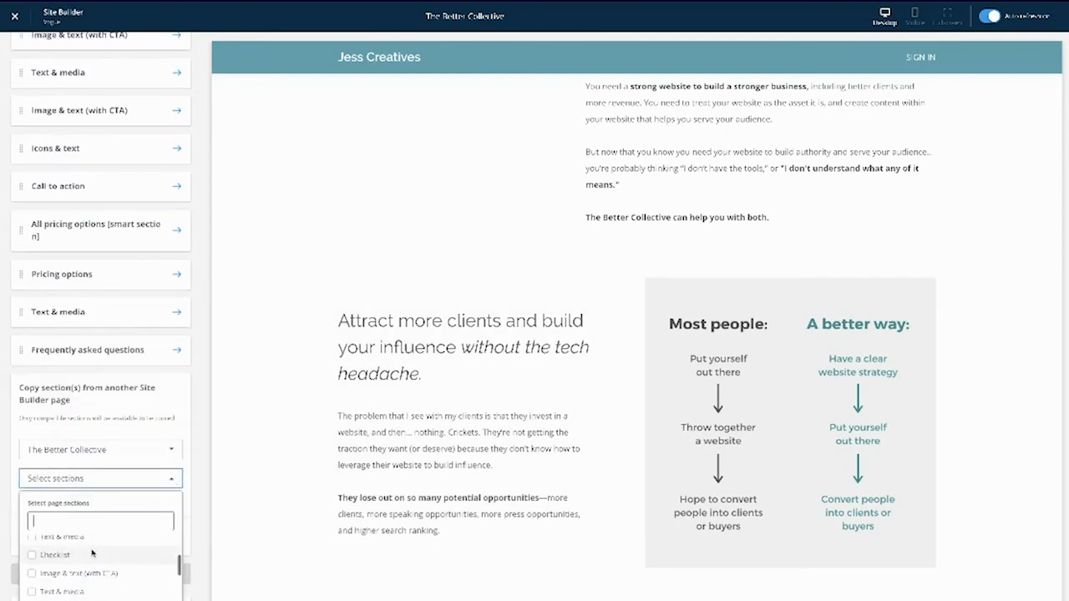
pyautogui.scroll(-3)
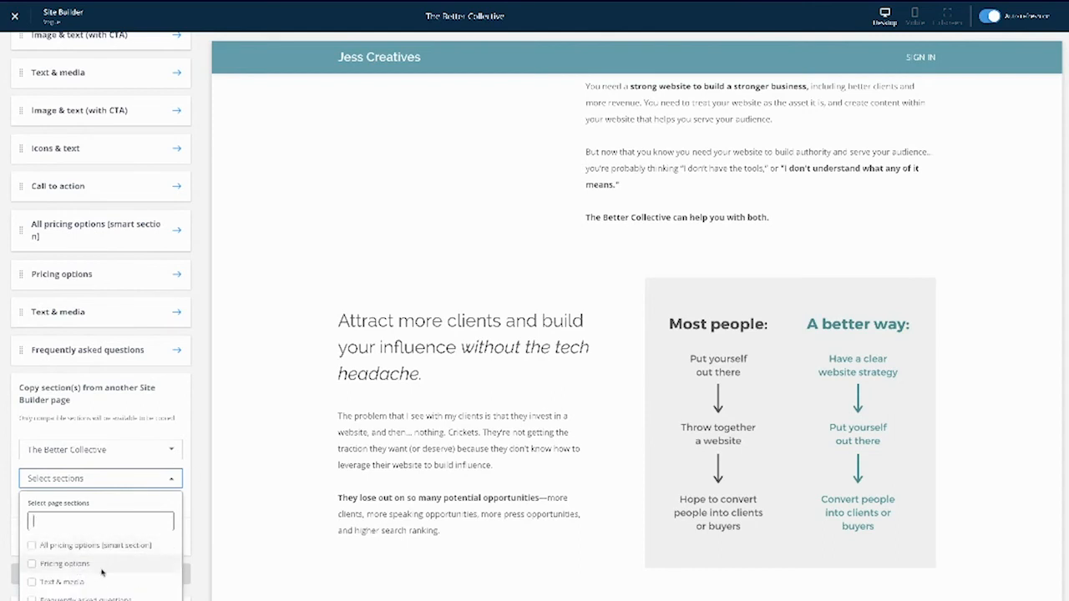
pyautogui.moveTo(80, 585)
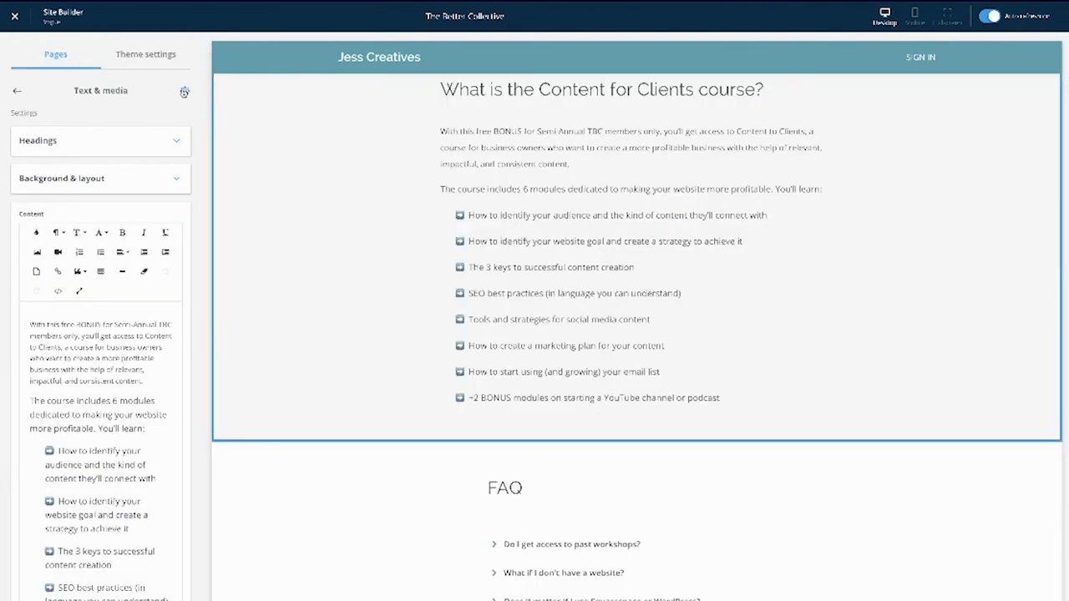
# Step: Open the settings of the Text & media section for the Content for Clients course
pyautogui.click(184, 92)
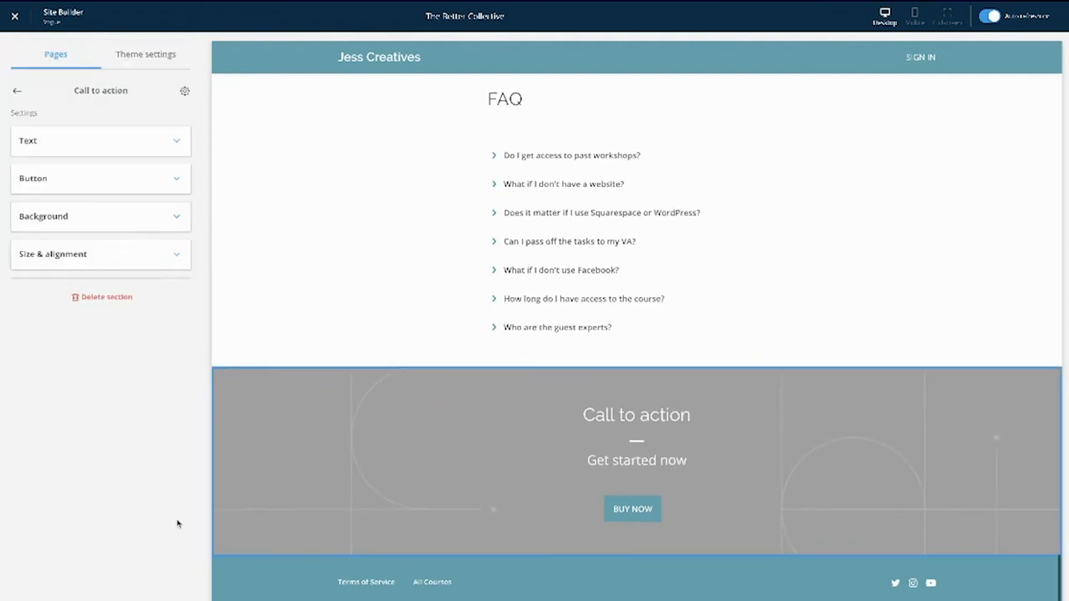
pyautogui.moveTo(117, 297)
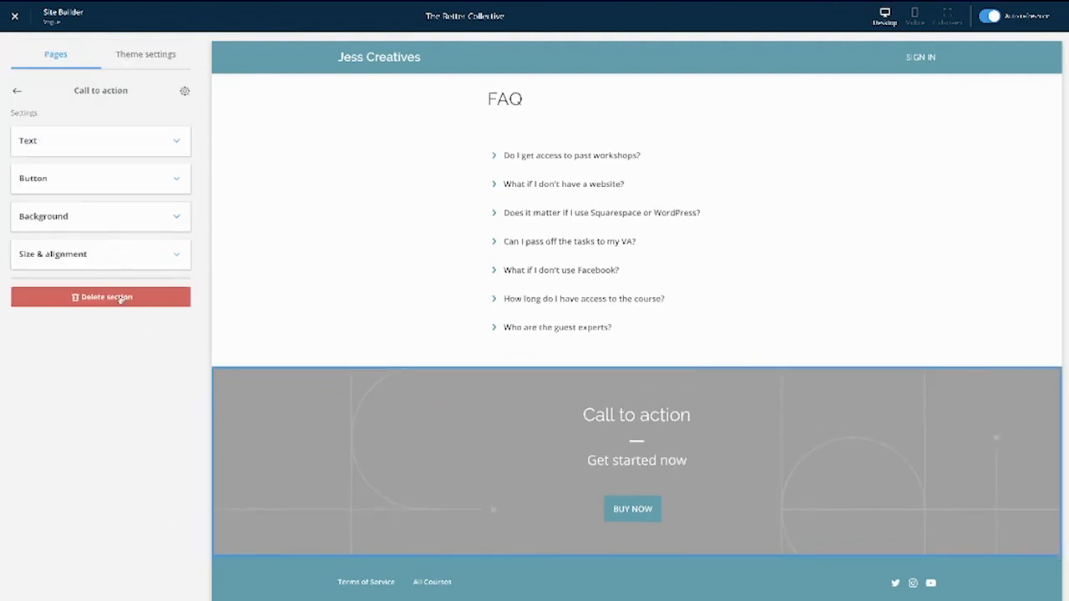